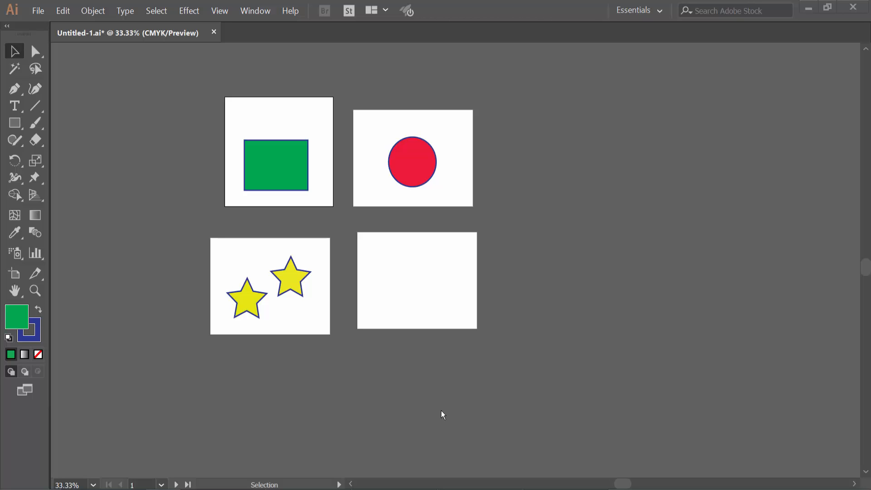
pyautogui.moveTo(440, 411)
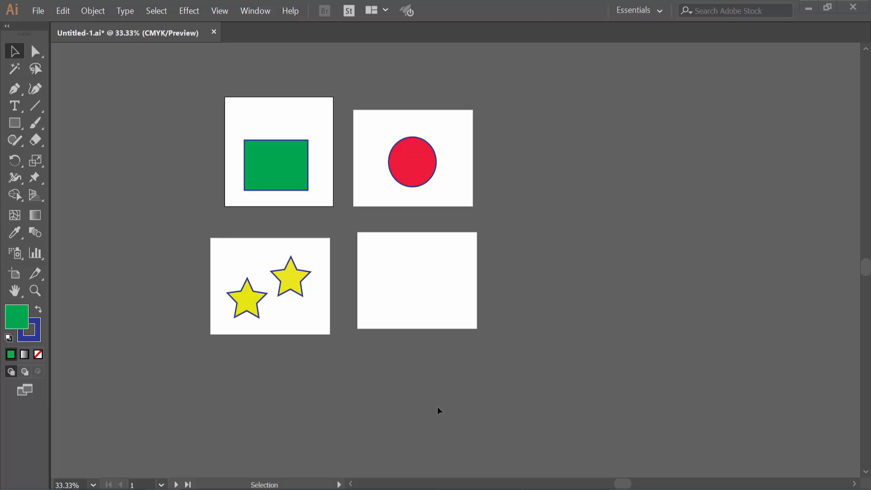
pyautogui.moveTo(387, 363)
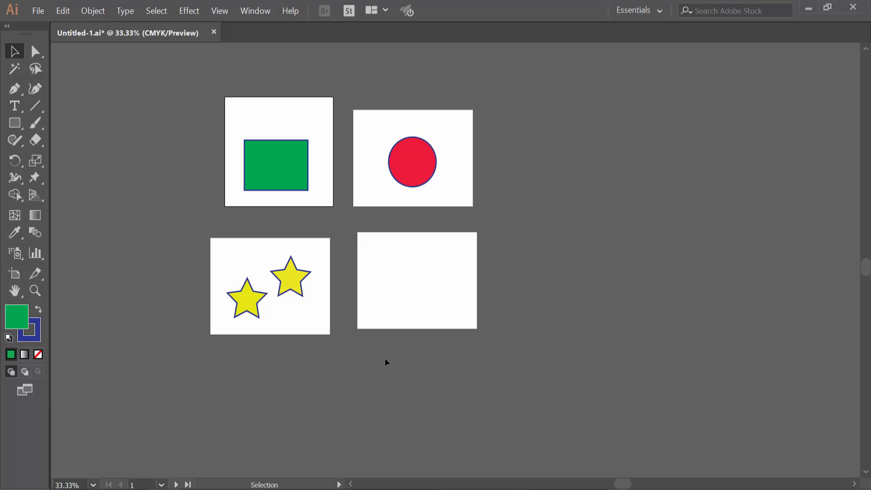
pyautogui.moveTo(36, 278)
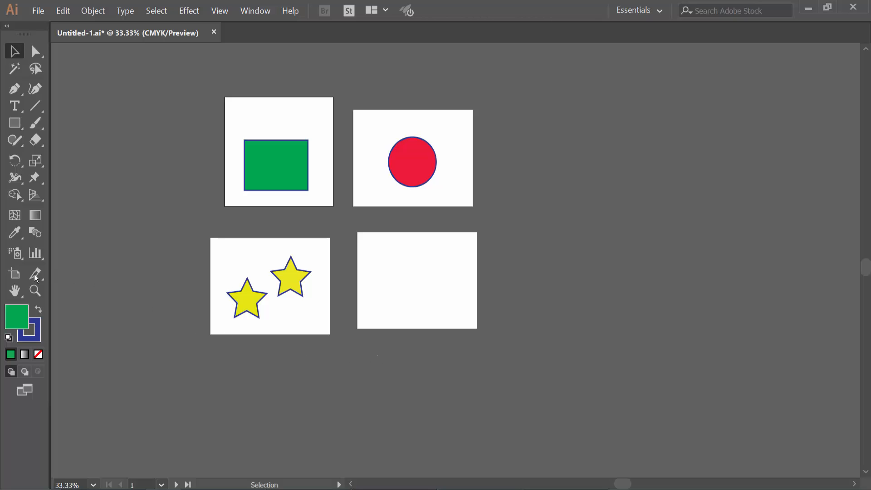
# Activate the Artboard tool on an artboard and show the Artboards panel via the Window menu
pyautogui.click(13, 274)
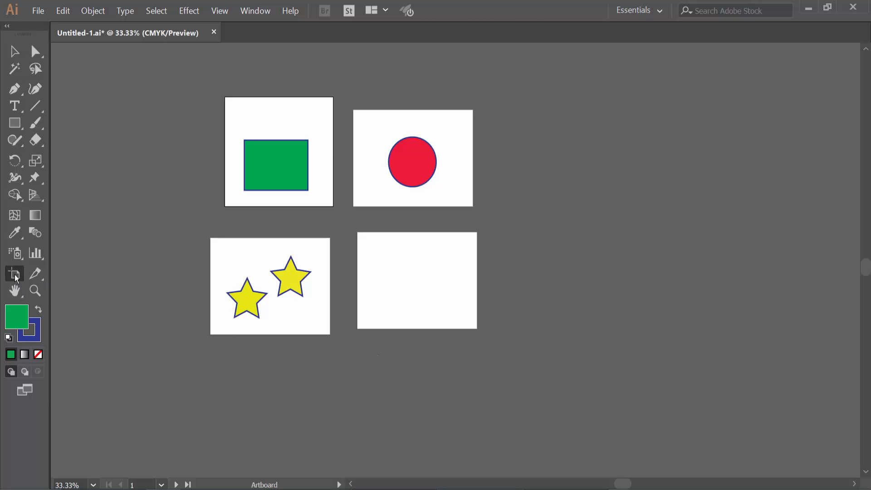
pyautogui.click(14, 273)
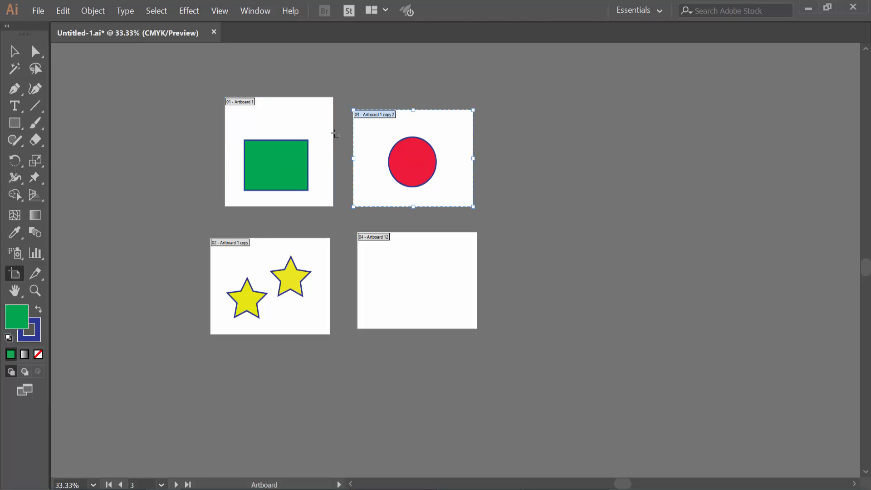
pyautogui.click(255, 11)
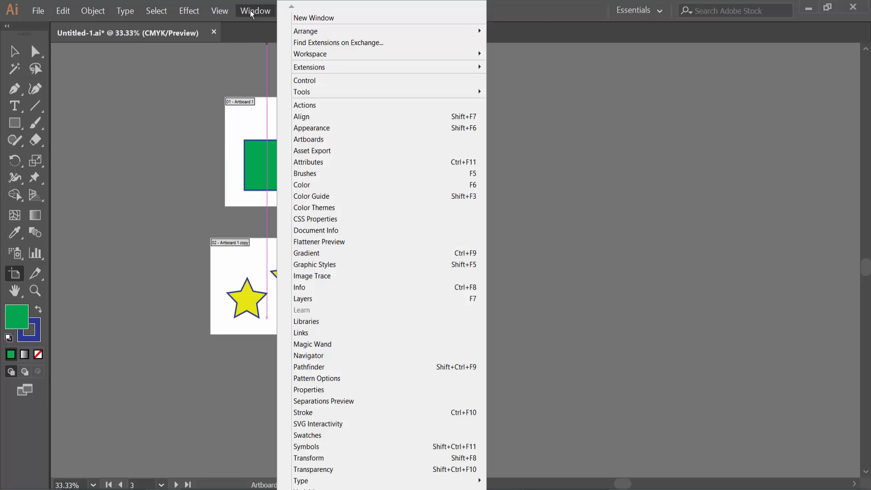
pyautogui.moveTo(309, 139)
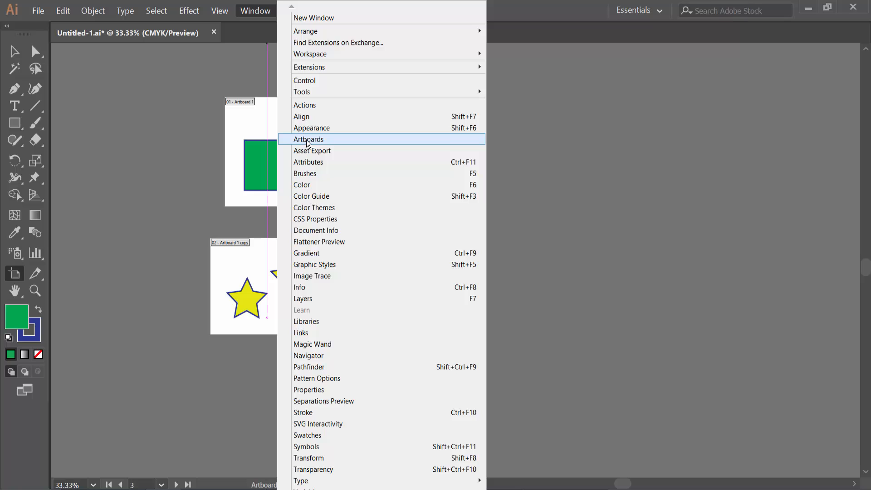
pyautogui.click(309, 140)
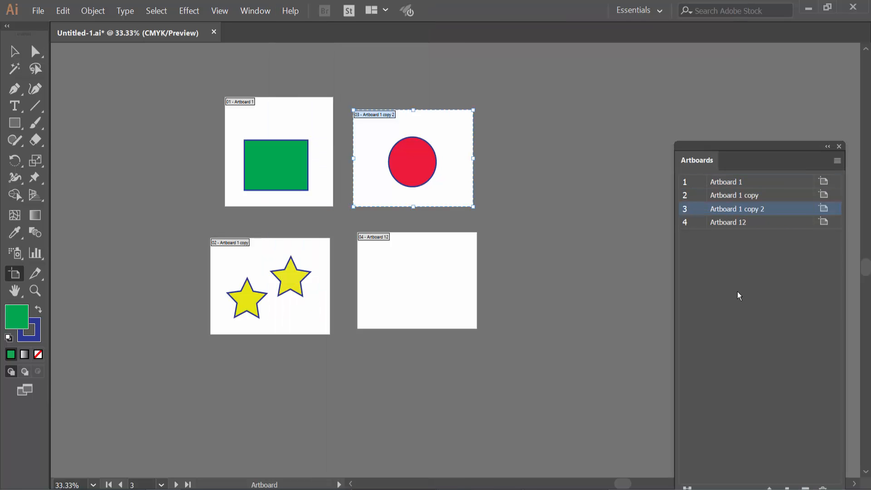
# Select Artboard 1 and Artboard 1 copy together and shift them down and left
pyautogui.click(726, 182)
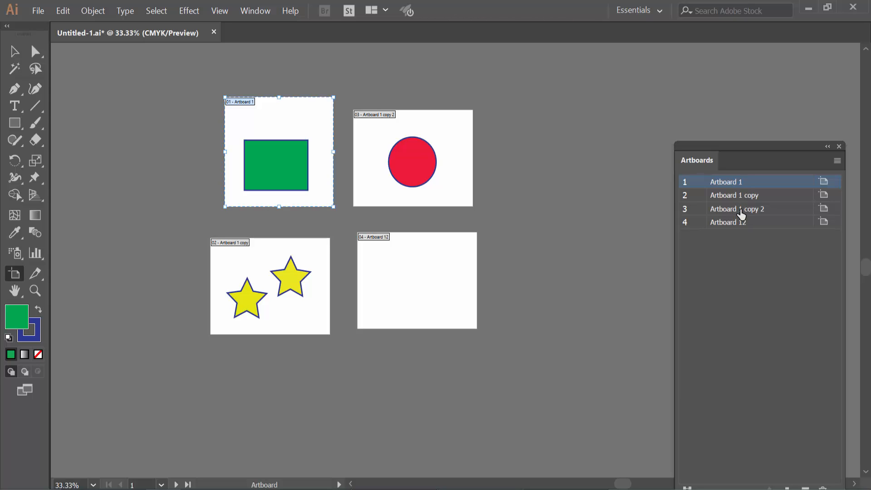
pyautogui.click(735, 195)
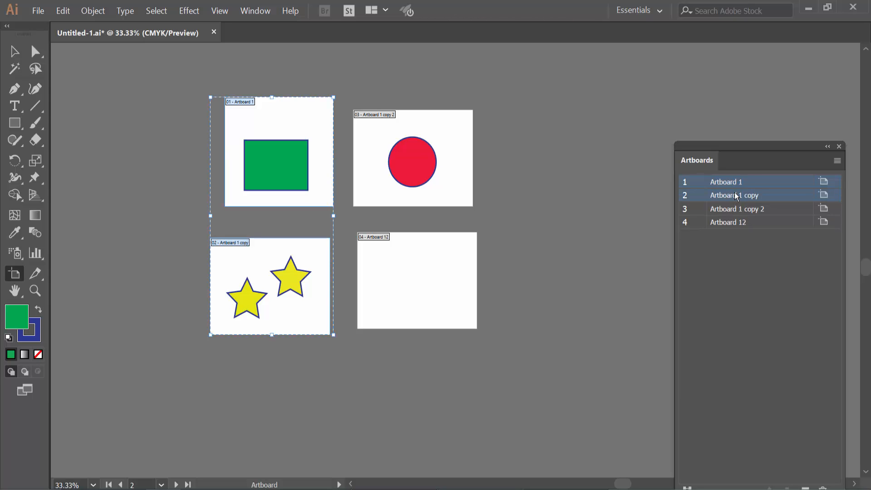
pyautogui.click(734, 195)
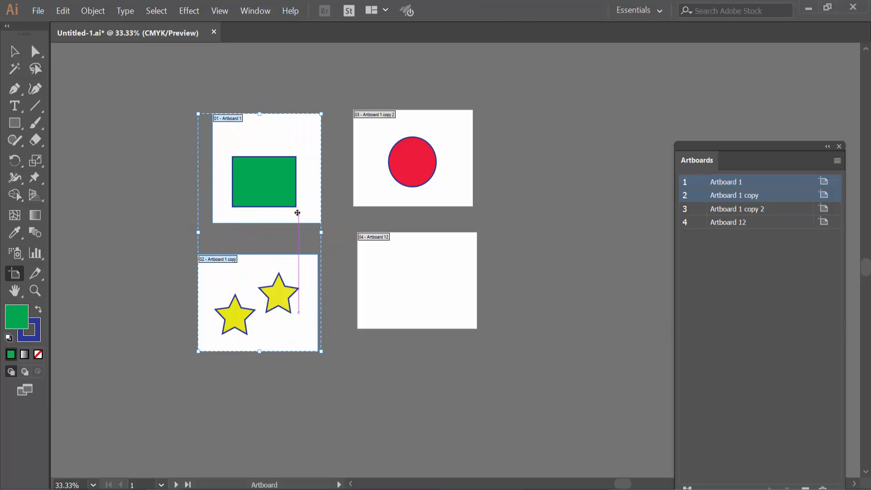
# Add Artboard 1 copy 2 and Artboard 12 so all four artboards are selected
pyautogui.click(737, 209)
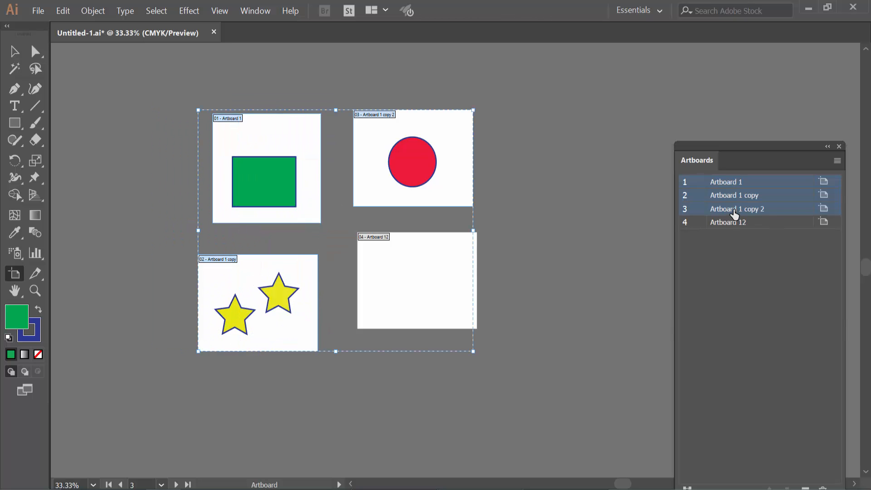
pyautogui.click(737, 208)
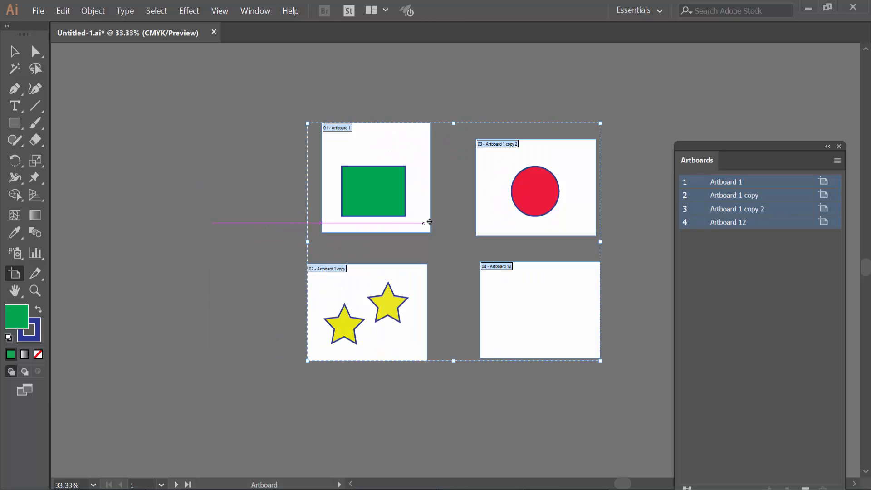
# Drag the four selected artboards together further up and to the left on the canvas
pyautogui.moveTo(431, 222); pyautogui.dragTo(298, 212)
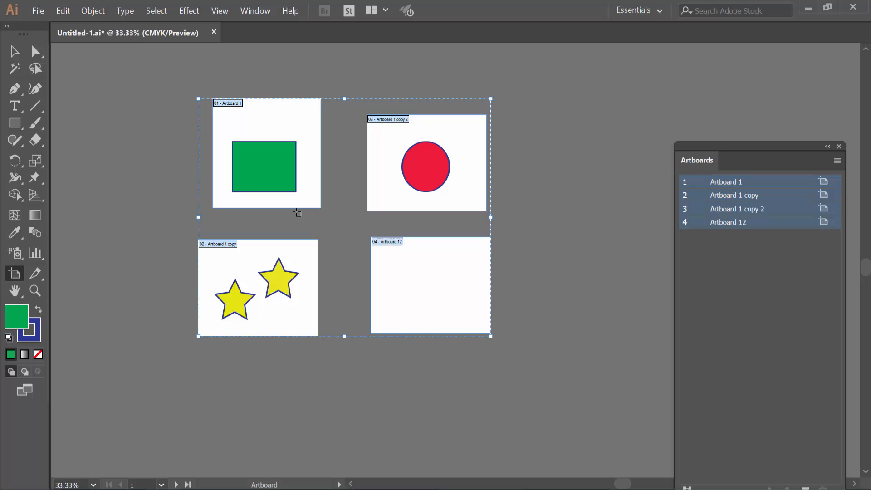